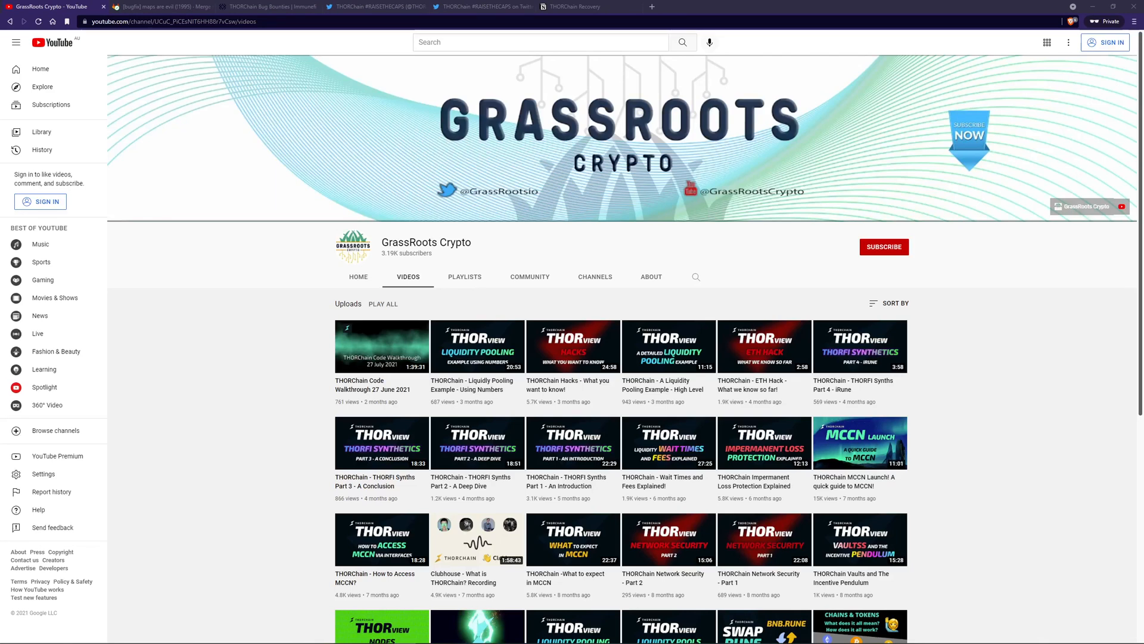
mouse_move(102, 218)
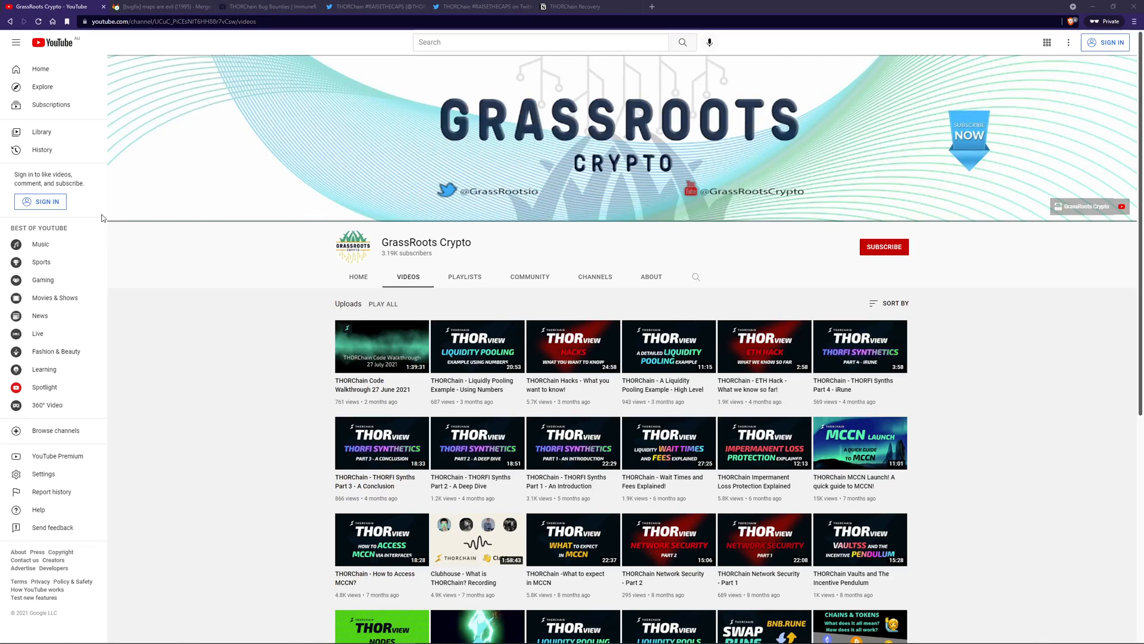
- Show the merged '[bugfix] maps are evil' merge request overview explaining the consensus failure
left_click(161, 6)
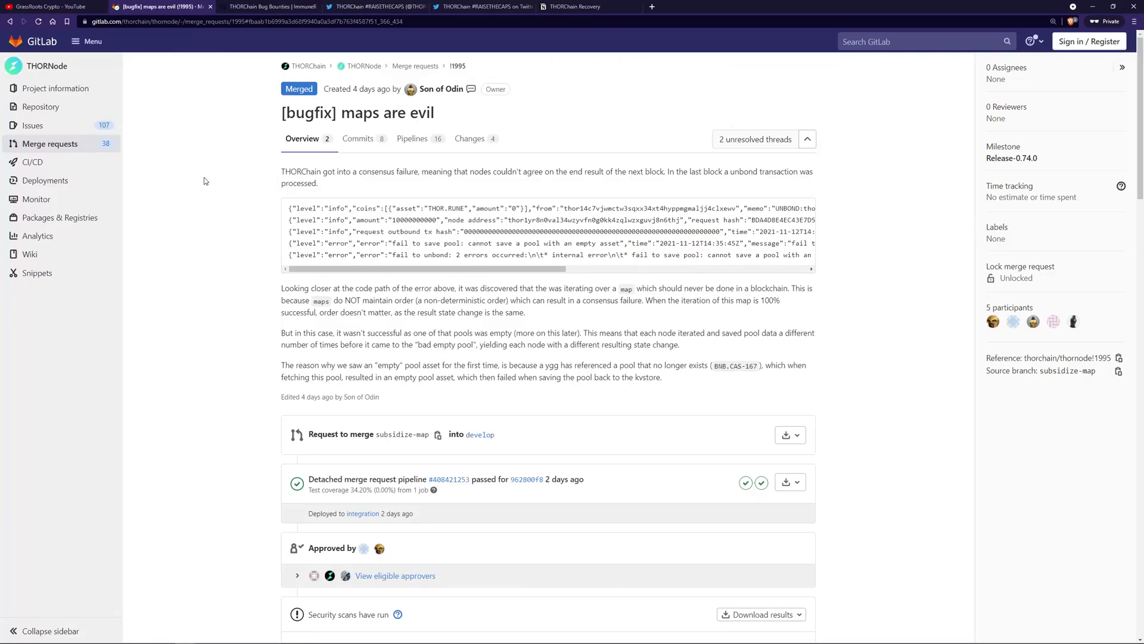
mouse_move(202, 253)
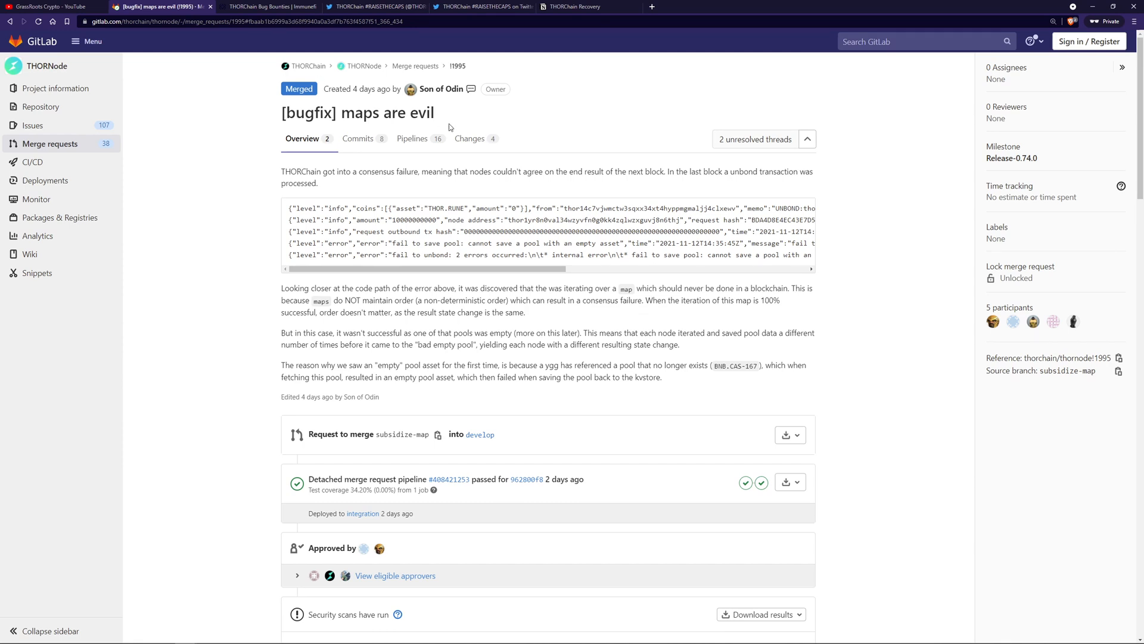
- Scroll the helpers.go diff and highlight 'V74' in subsidizePoolWithSlashBondV74
left_click(471, 139)
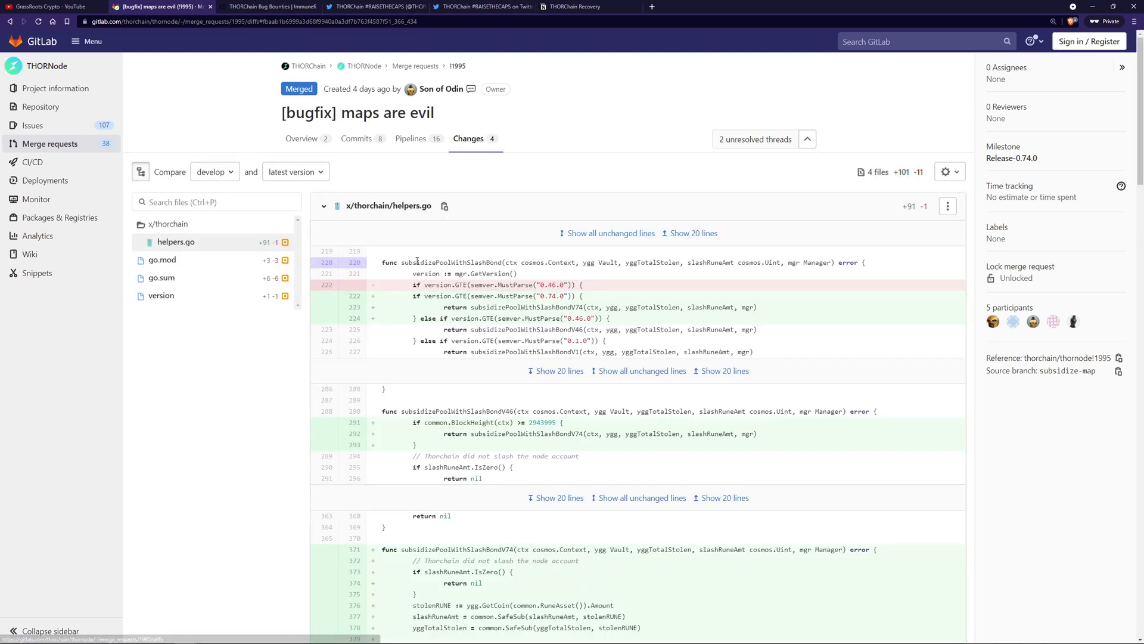
scroll("down", 3)
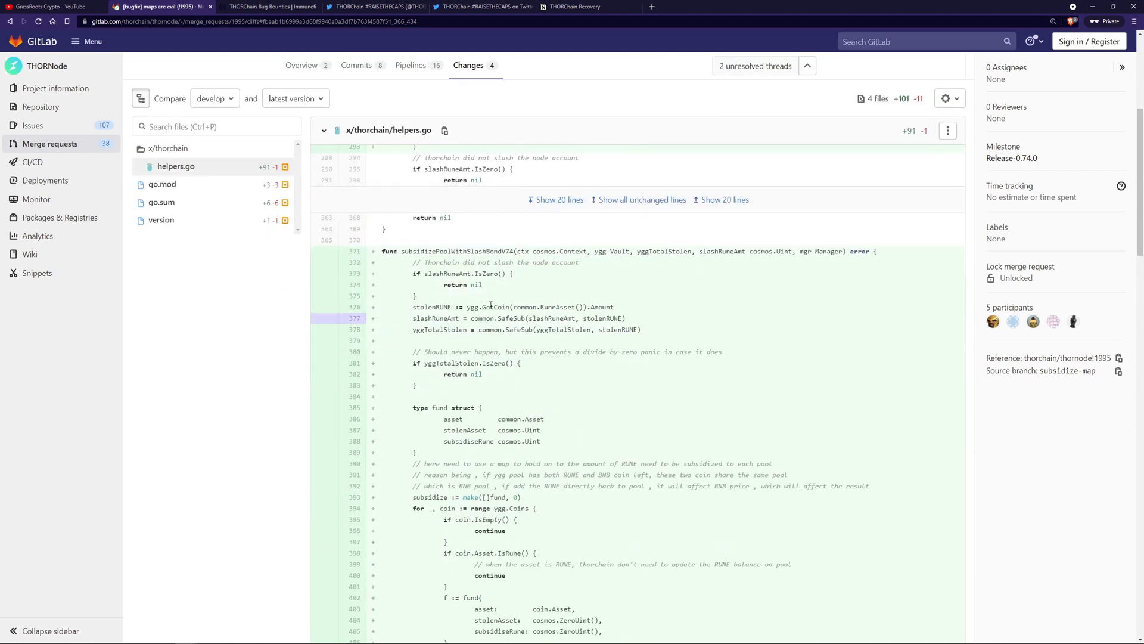
double_click(446, 251)
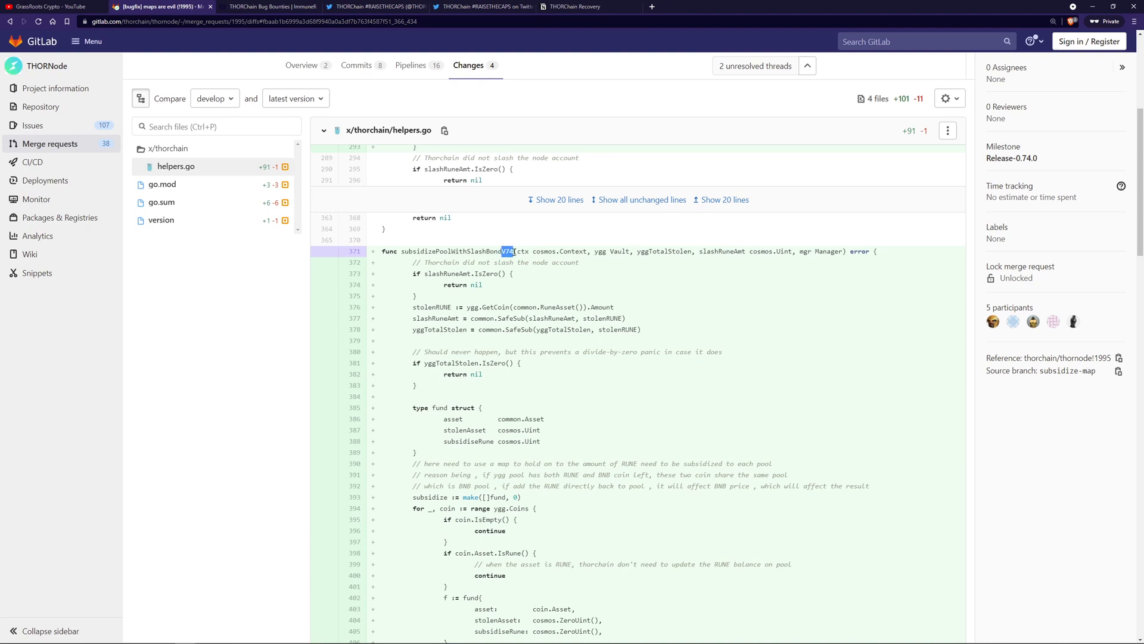
scroll("down", 3)
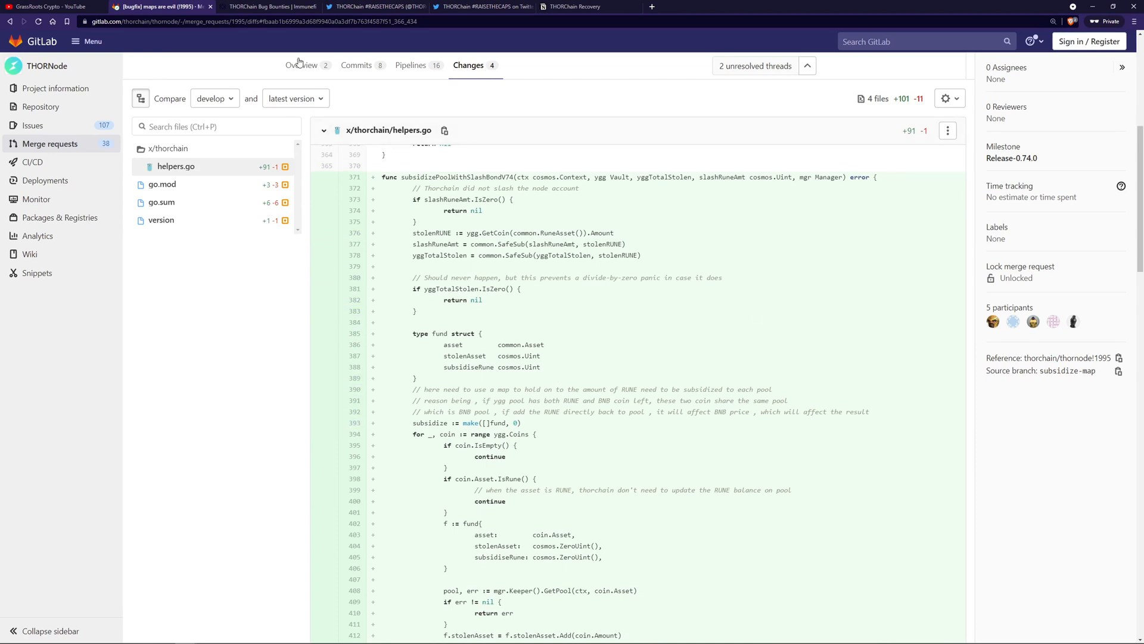
left_click(302, 65)
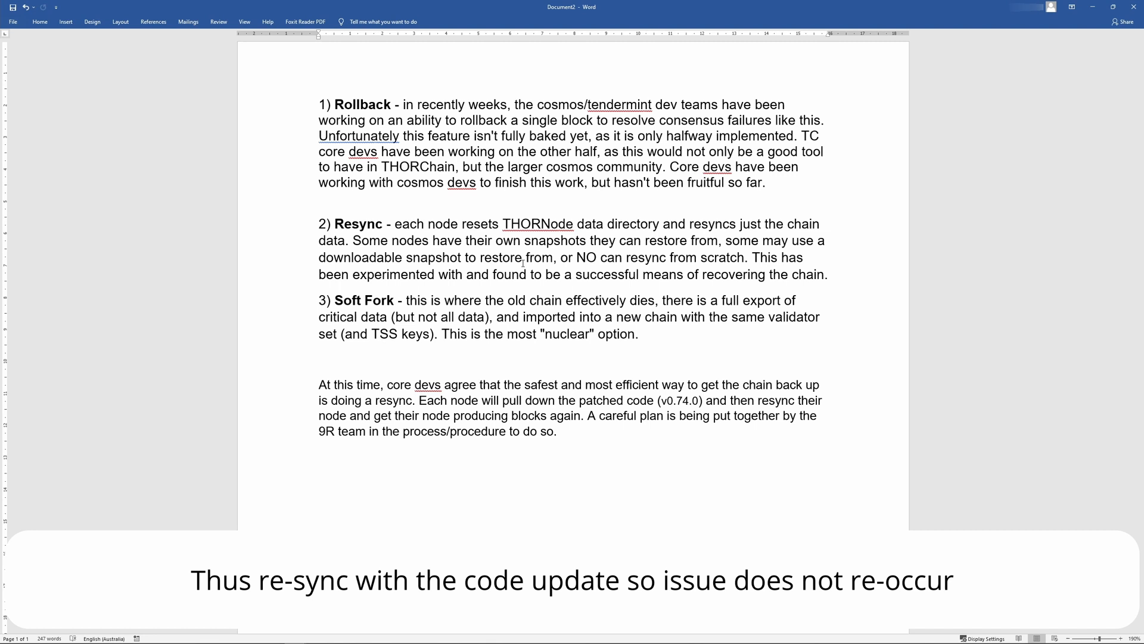
- Return from Word to the '[bugfix] maps are evil' merge request tab
left_click(518, 167)
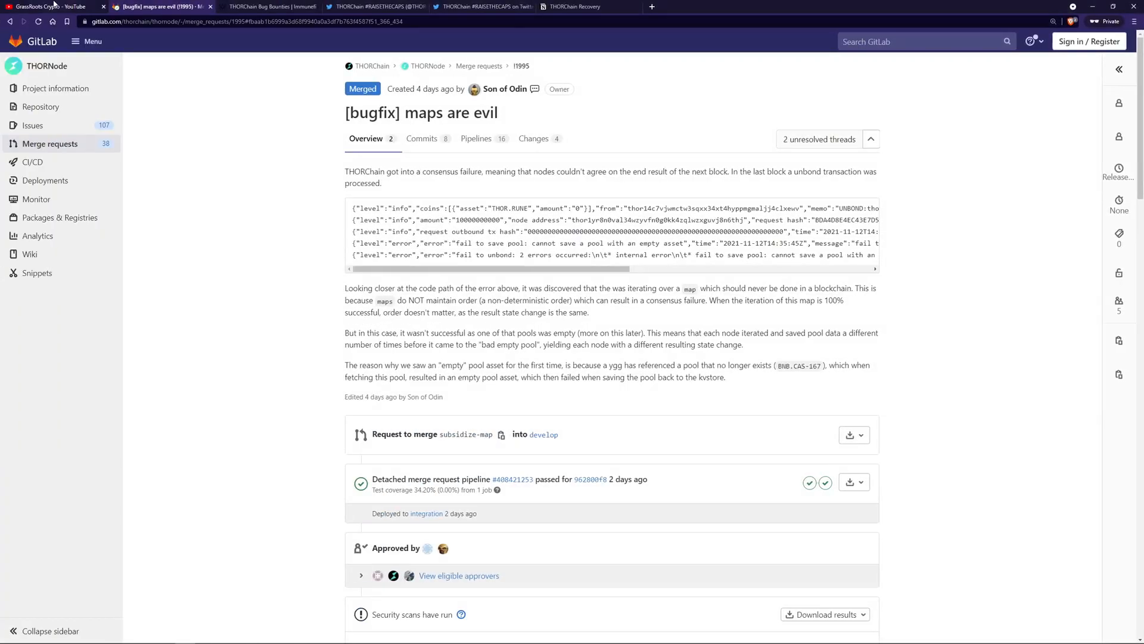
- View the 'Recovering The Network' tweet thread, then the Chaosnet resync status page
left_click(481, 6)
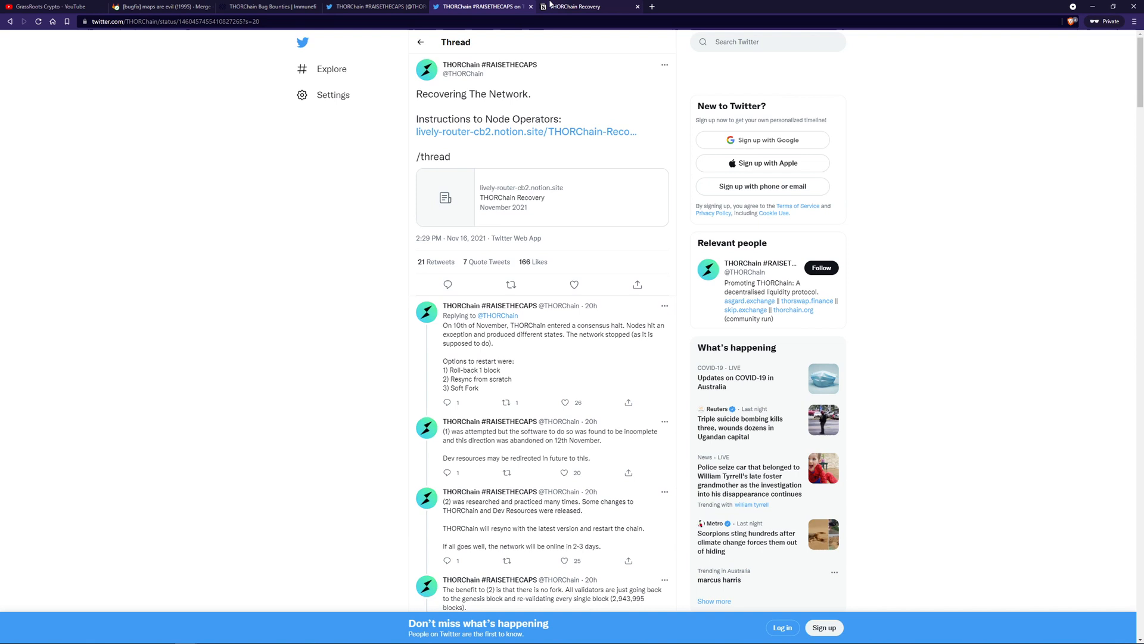
left_click(584, 6)
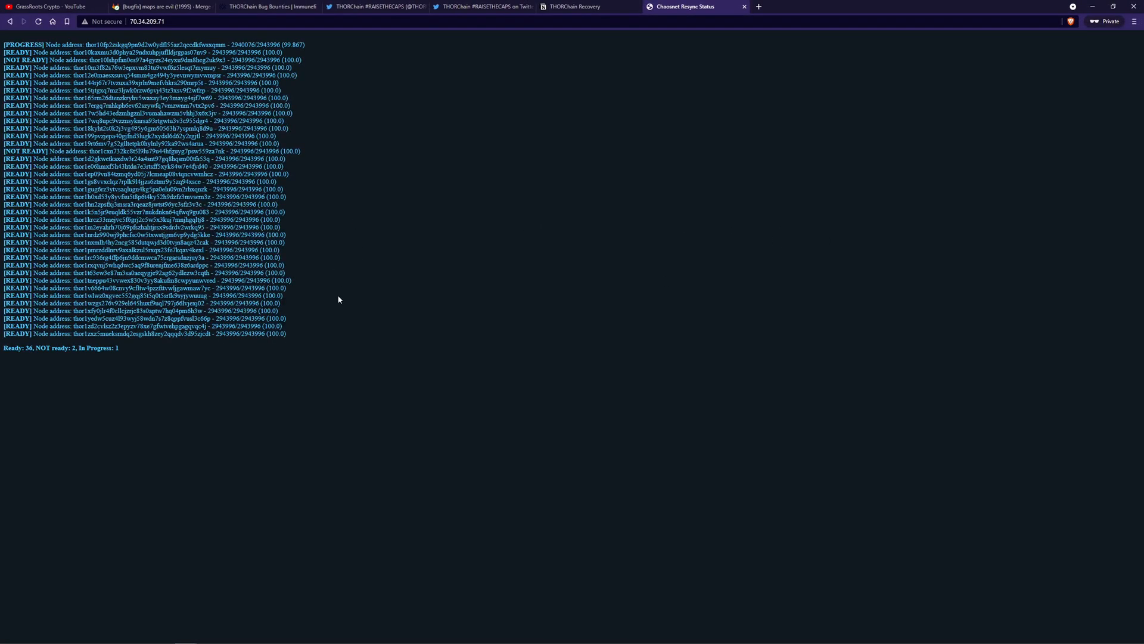
mouse_move(139, 343)
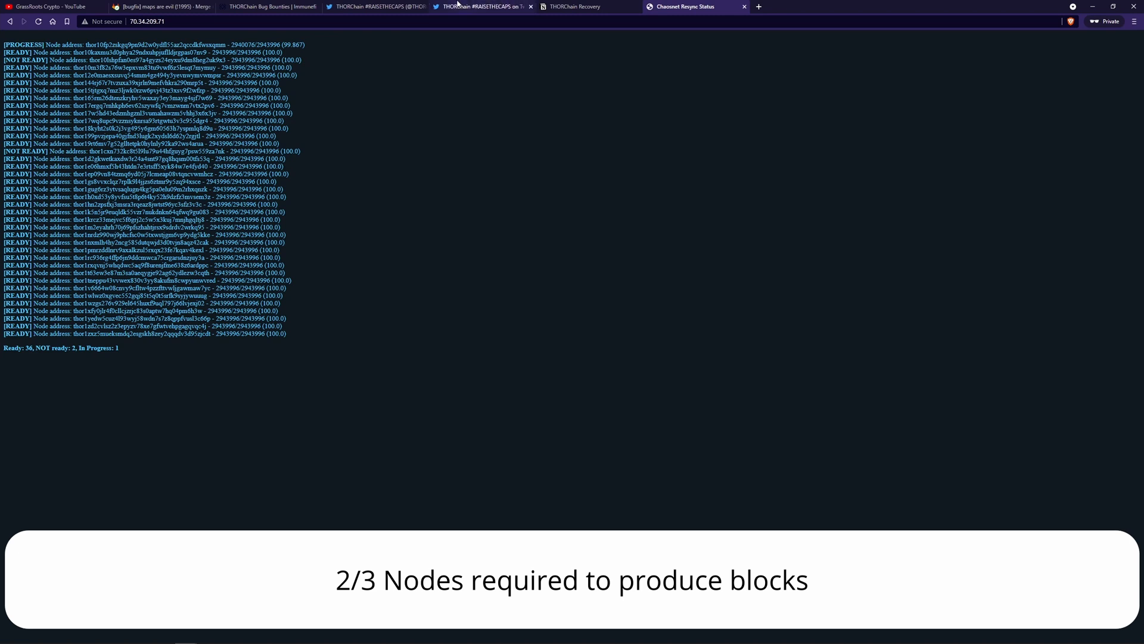
- Show THORChain's Twitter profile with the tweet about the network still being halted
left_click(372, 7)
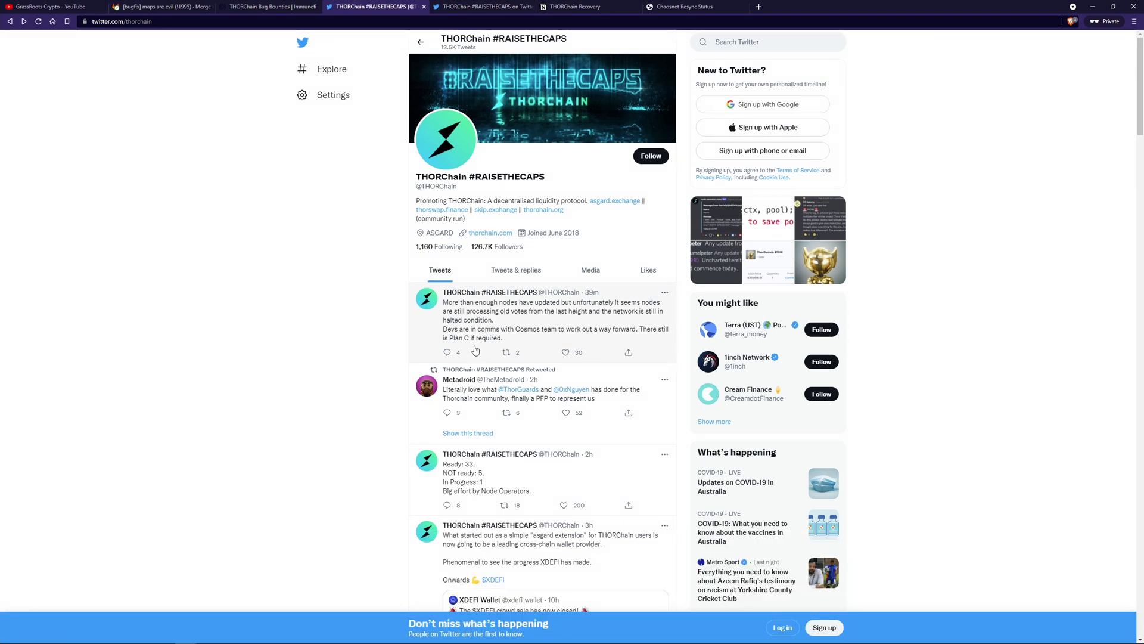
mouse_move(495, 341)
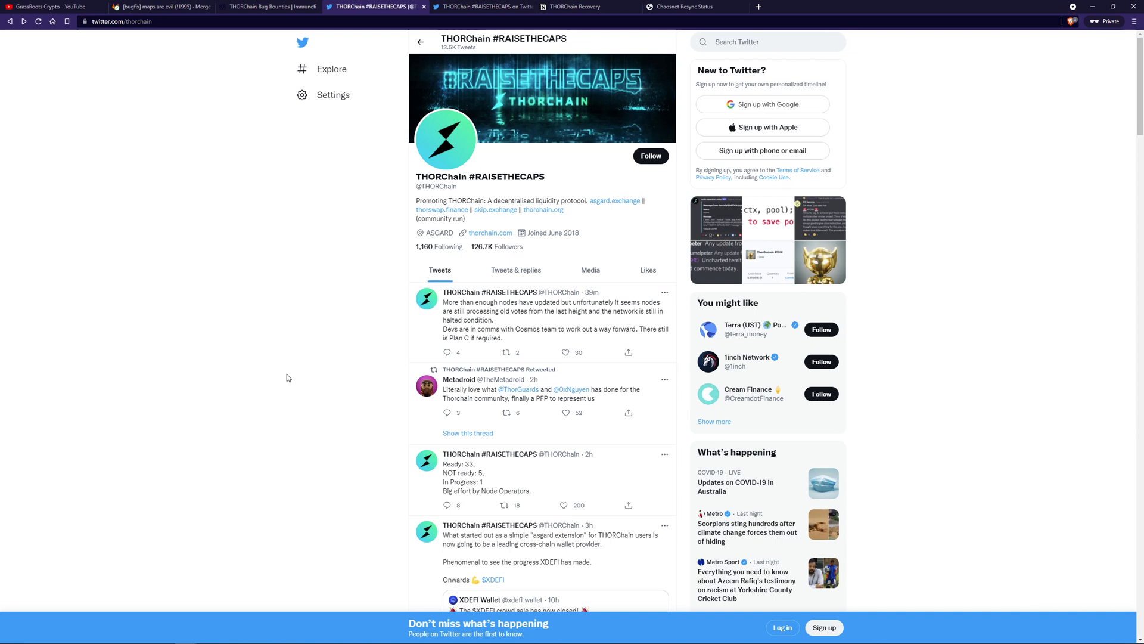
mouse_move(237, 474)
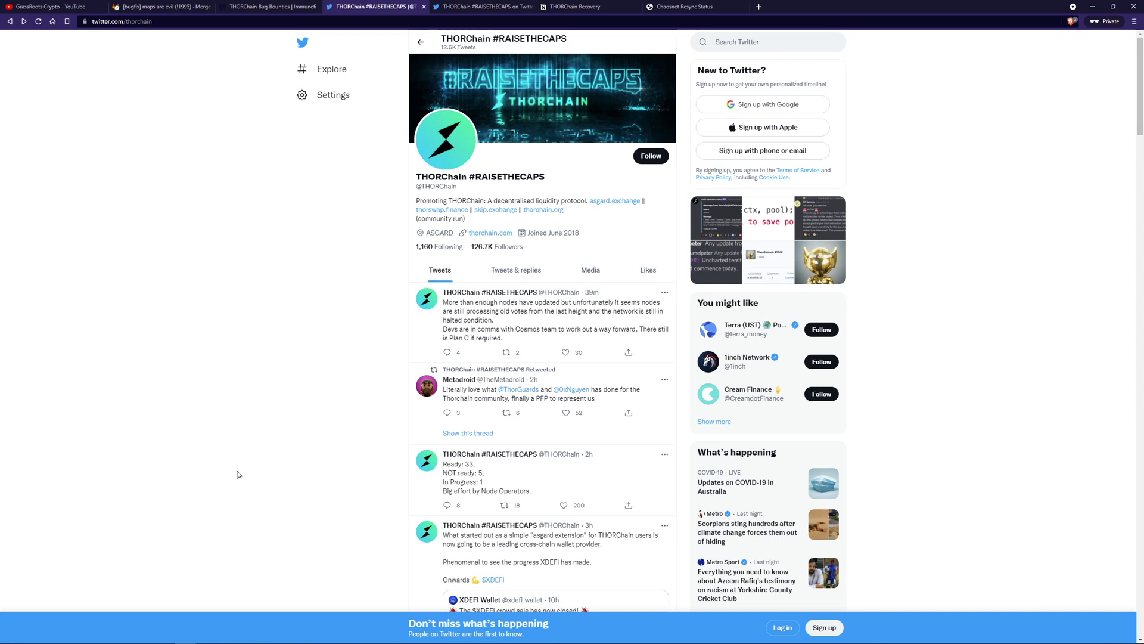